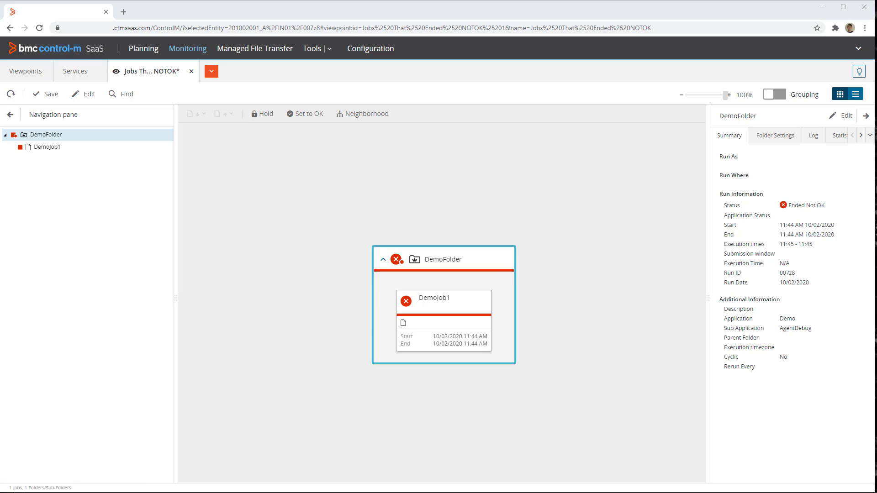
# In the agent Command Prompt, run agdbglvl to check the diagnostic level, which reports 0
pyautogui.click(10, 93)
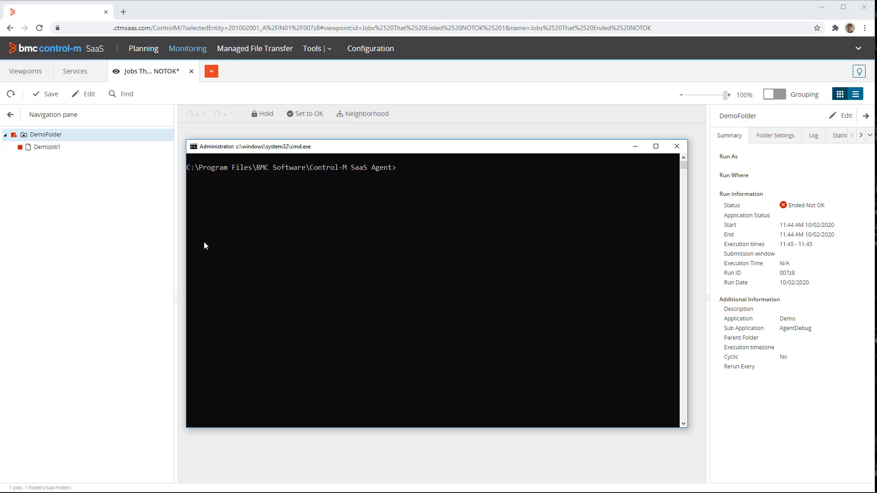
pyautogui.write('agdbg1')
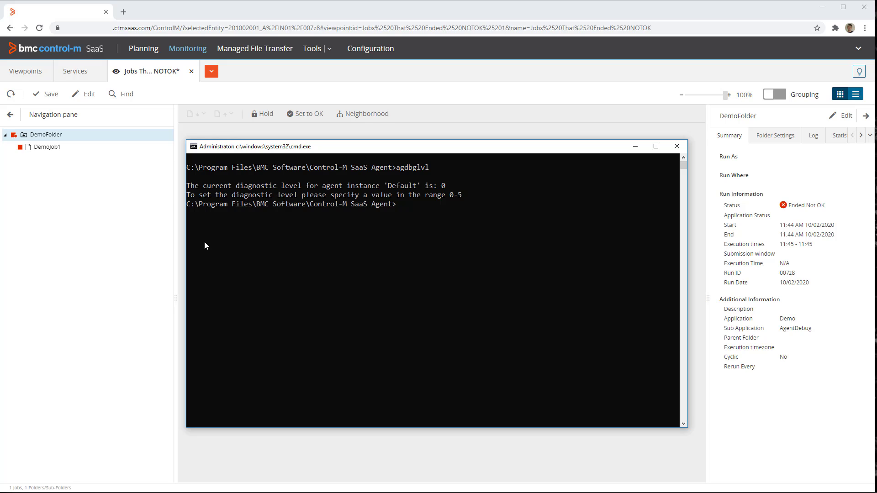
pyautogui.write('agdbglvl')
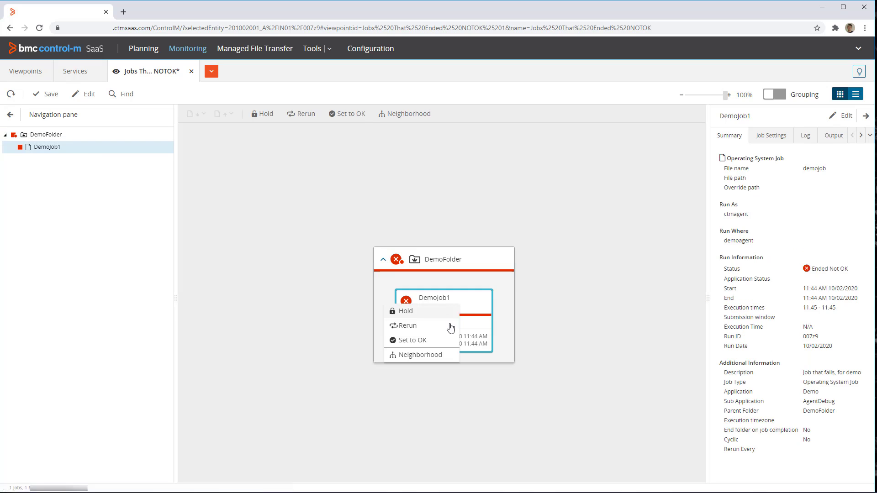
# Rerun DemoJob1 from its context menu in the Monitoring view
pyautogui.click(475, 288)
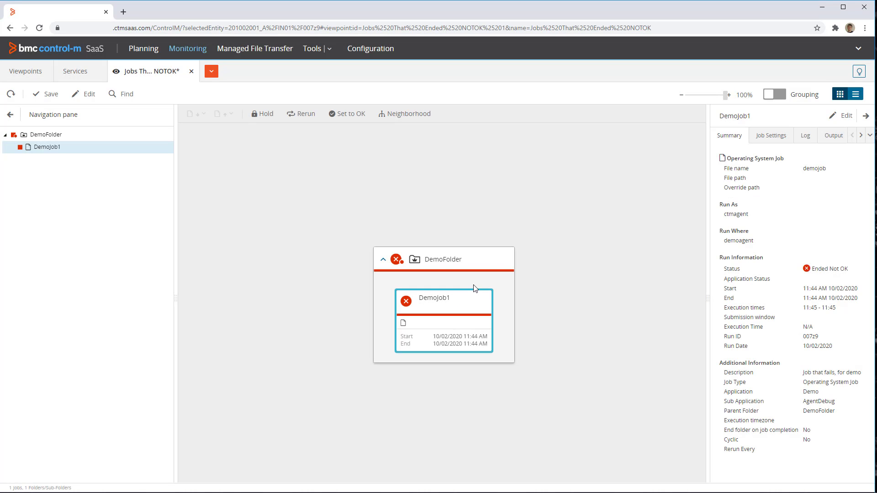
pyautogui.click(301, 114)
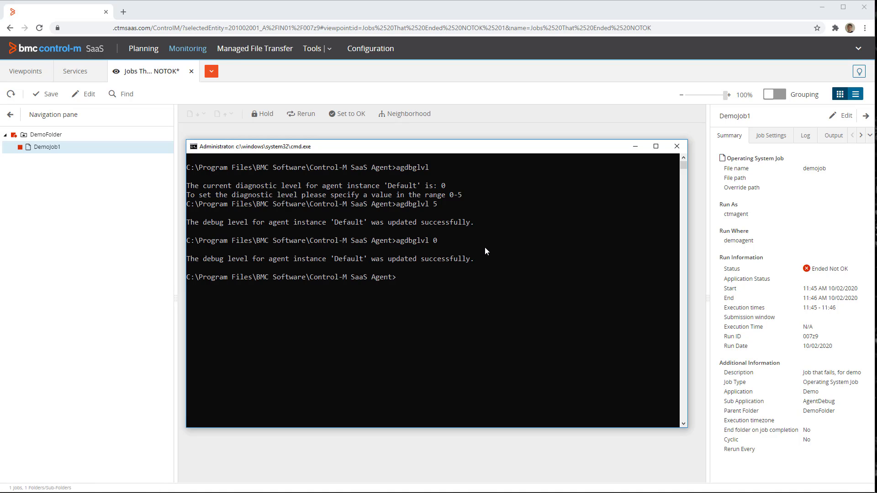
# Begin typing the data collector command 'ctma_d' at the agent prompt
pyautogui.write('ctma_d')
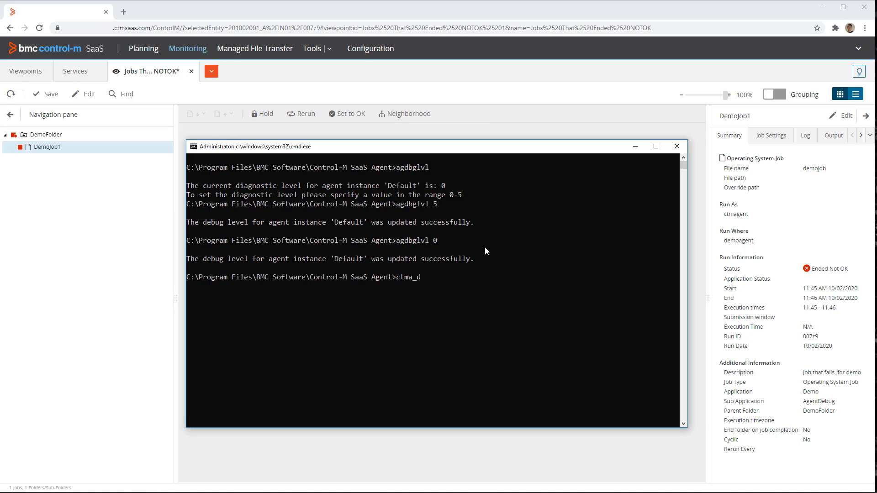